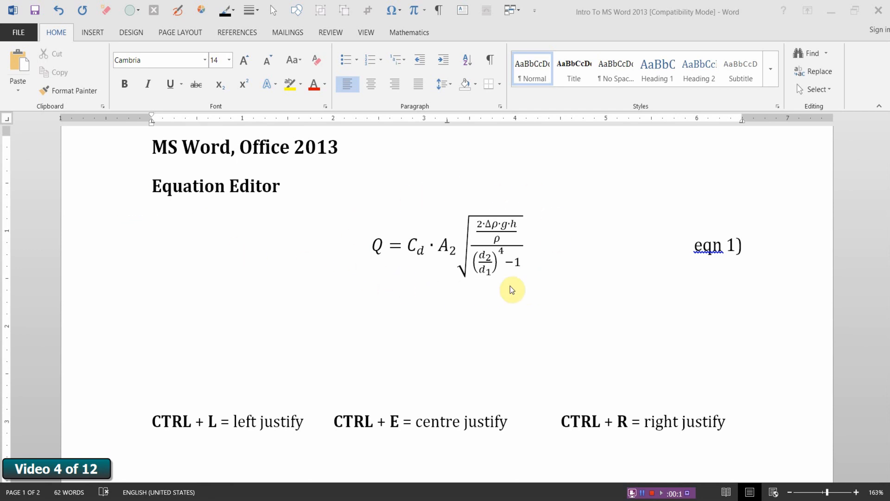
mouse_move(729, 268)
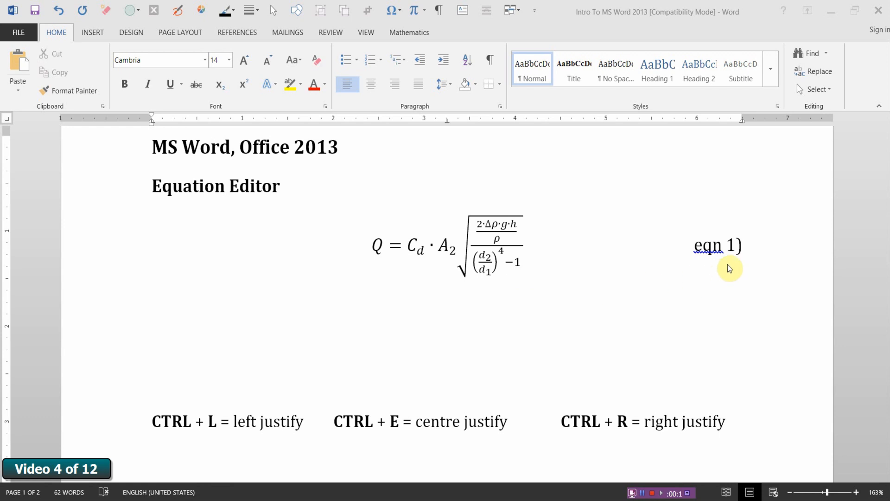
mouse_move(279, 207)
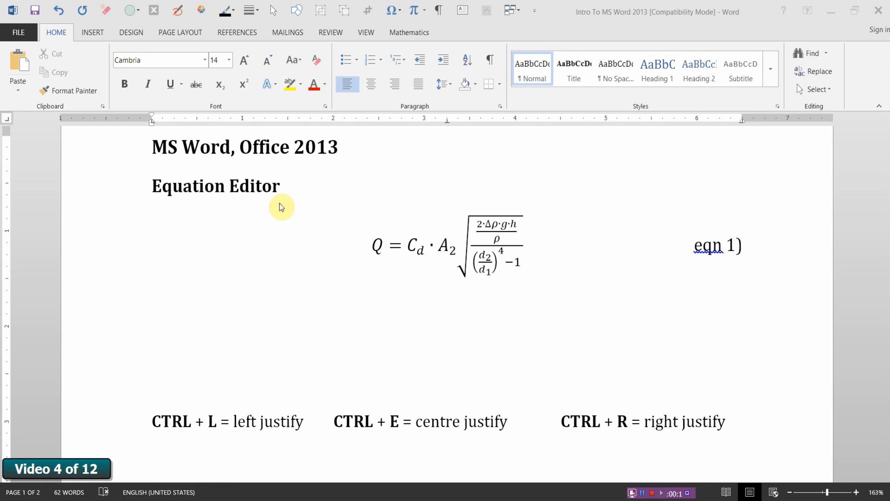
mouse_move(365, 271)
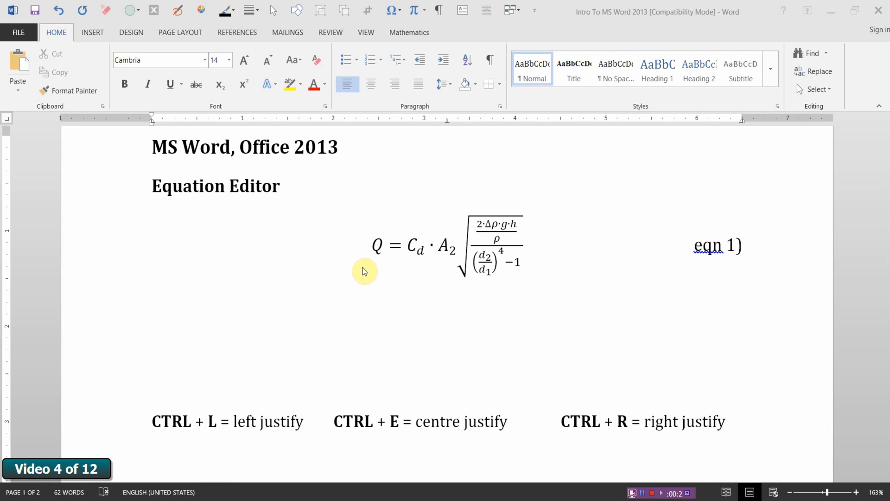
mouse_move(378, 267)
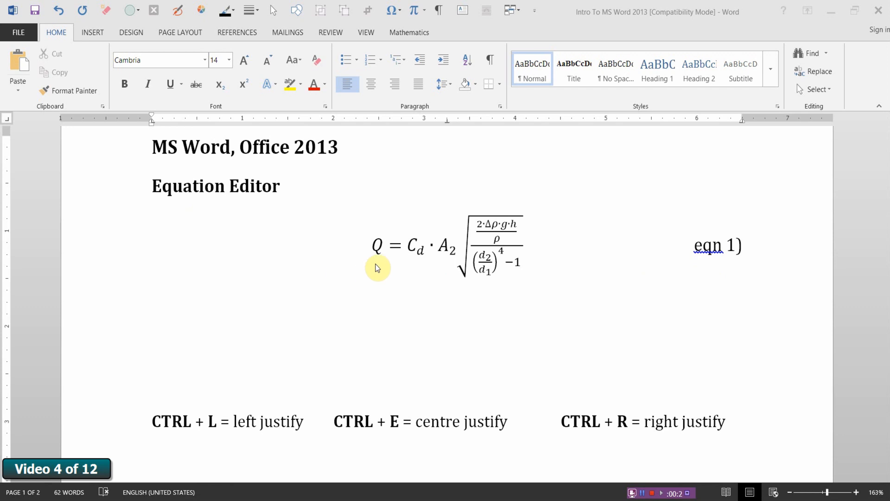
mouse_move(394, 264)
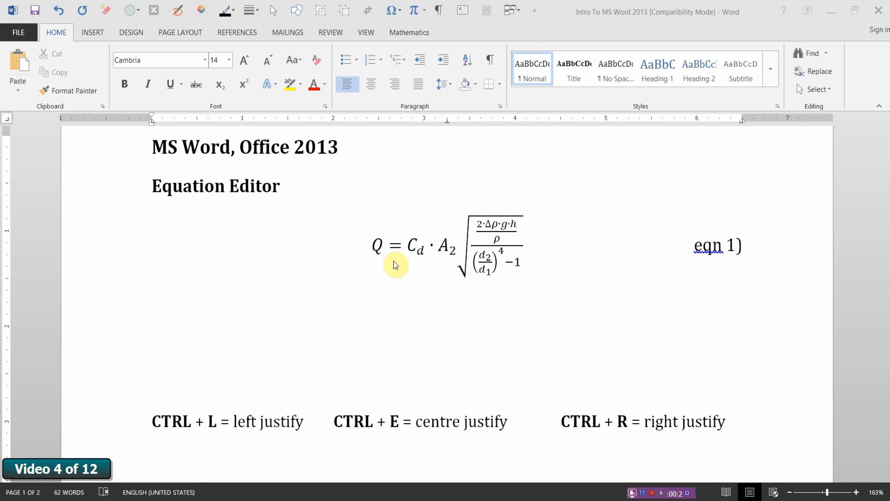
mouse_move(438, 265)
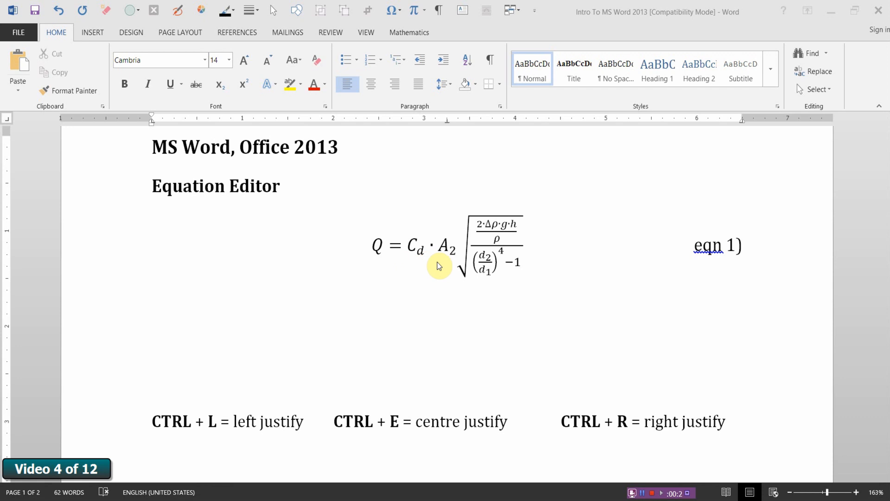
mouse_move(528, 281)
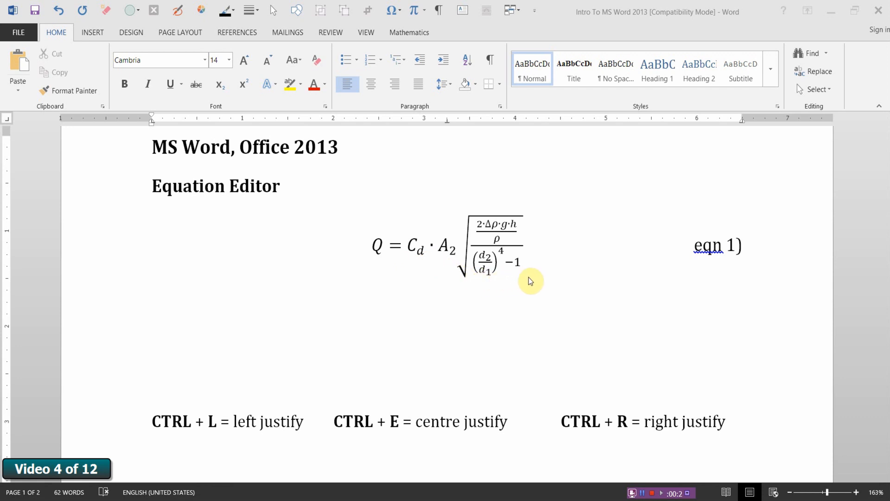
mouse_move(294, 343)
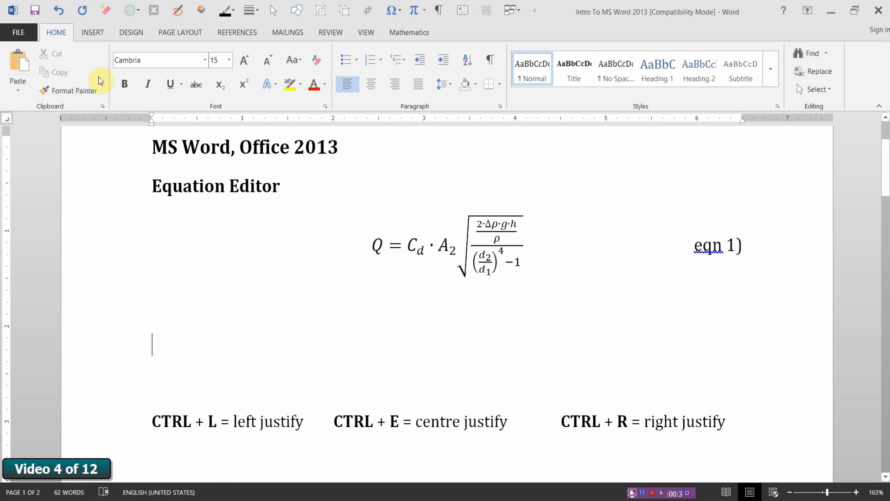
Step: Open the built-in equation gallery from the Insert tab's Equation drop-down
click(91, 33)
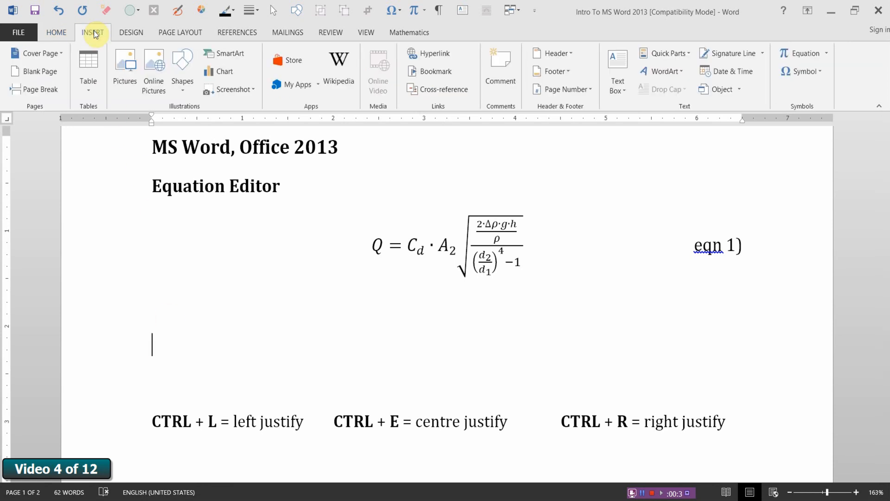
mouse_move(781, 108)
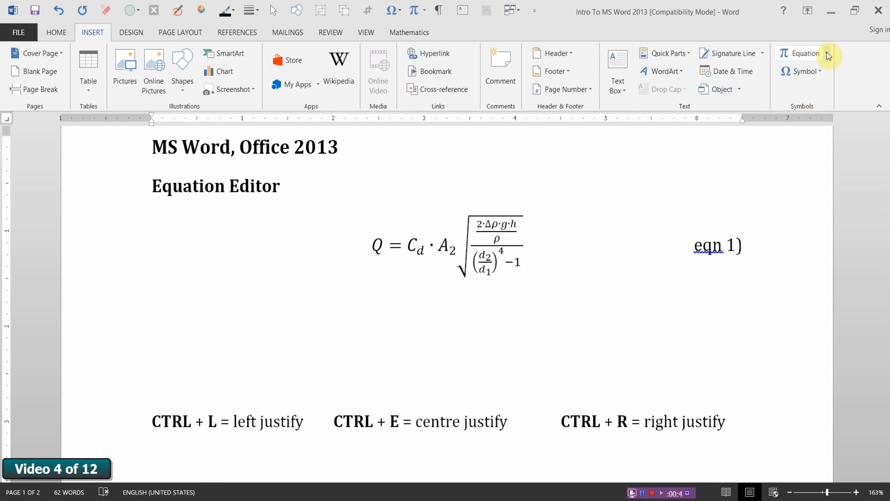
click(801, 53)
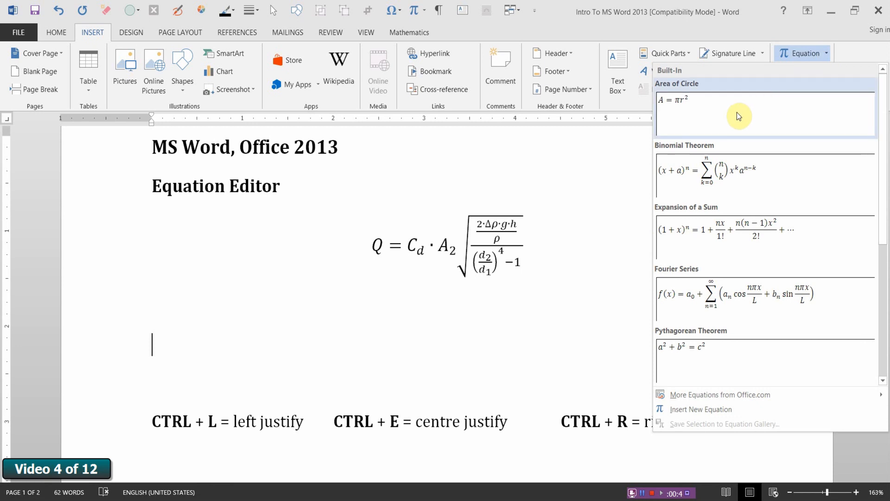
mouse_move(738, 236)
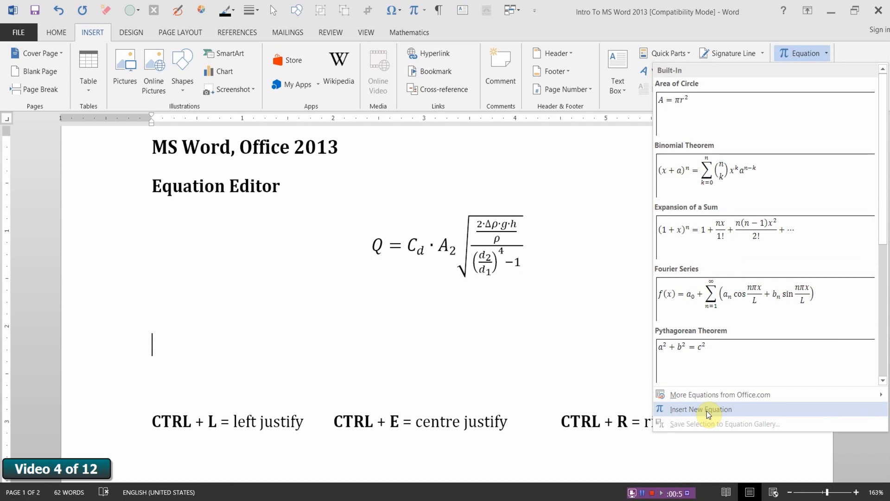
Step: Insert a new blank equation and enter Q = C · A
click(700, 409)
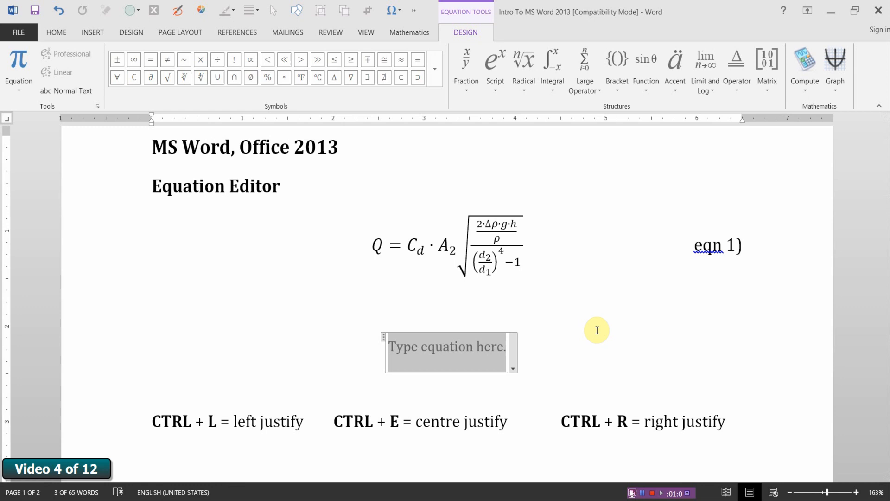
text(Q)
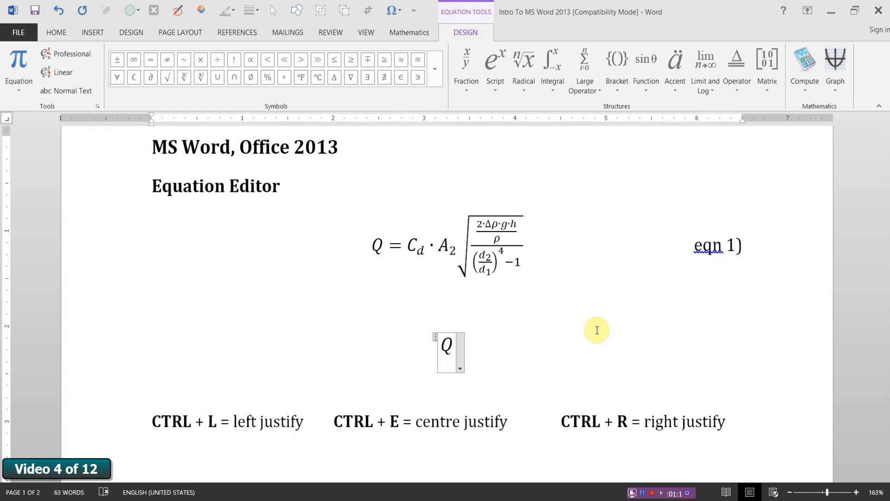
text(=)
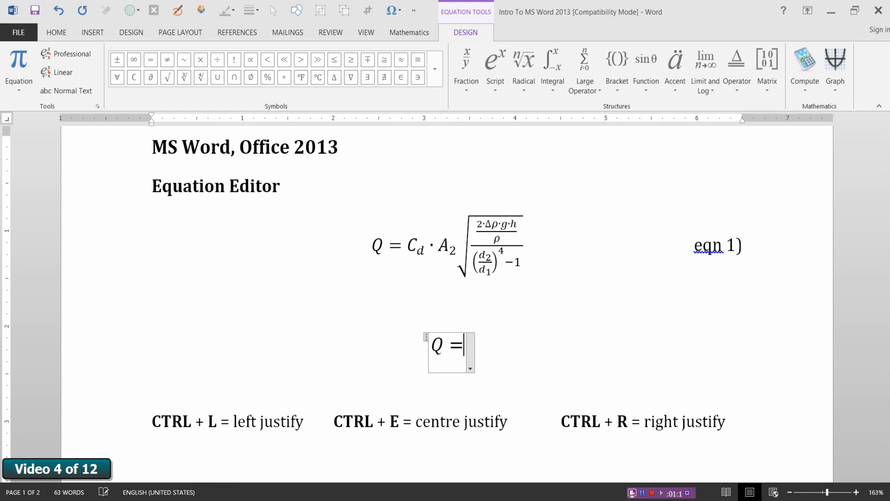
text(C)
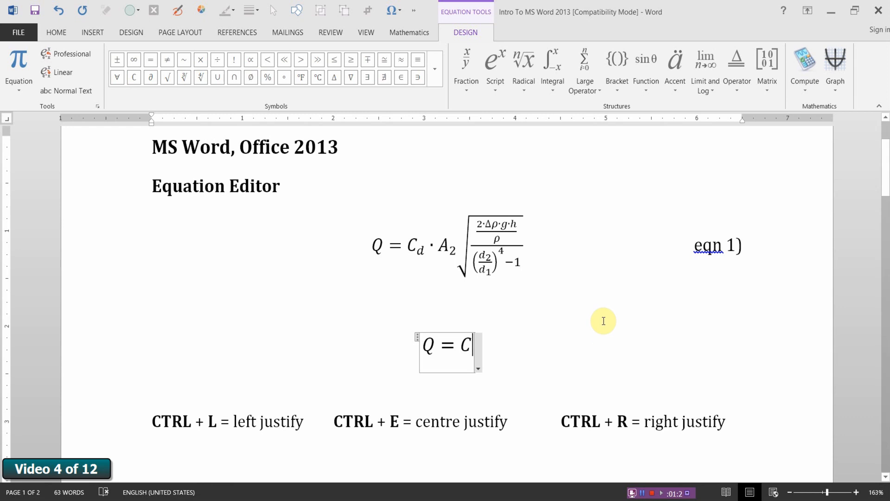
mouse_move(435, 80)
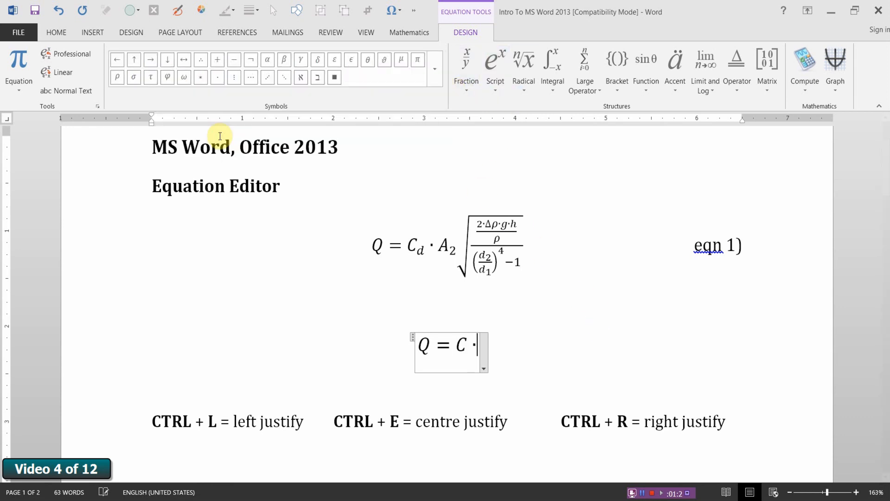
text(A)
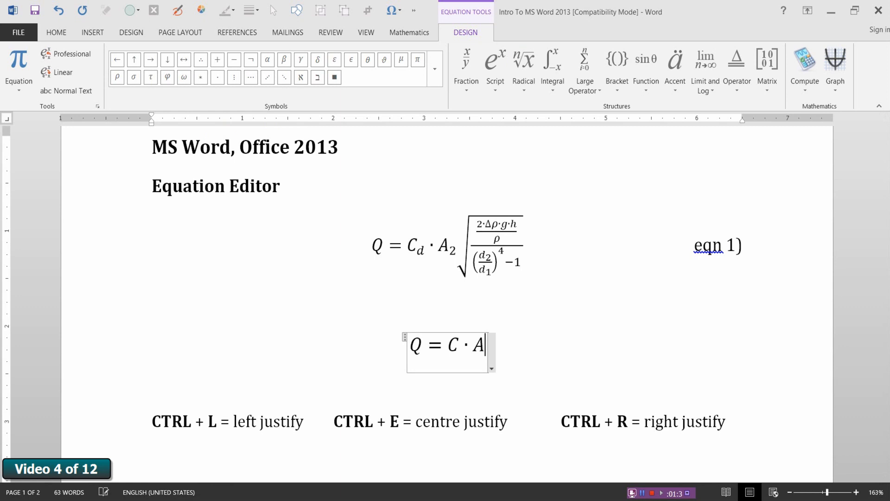
mouse_move(447, 224)
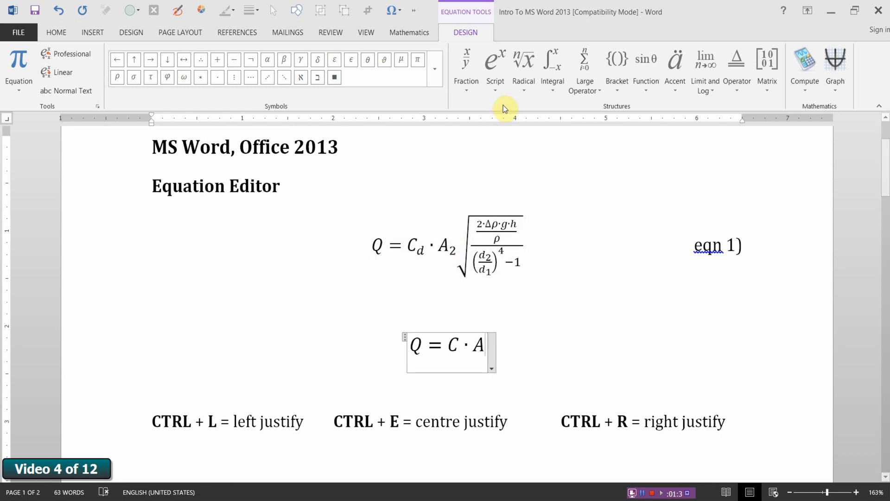
Step: Add a square root containing a stacked fraction whose numerator is another stacked fraction
click(523, 63)
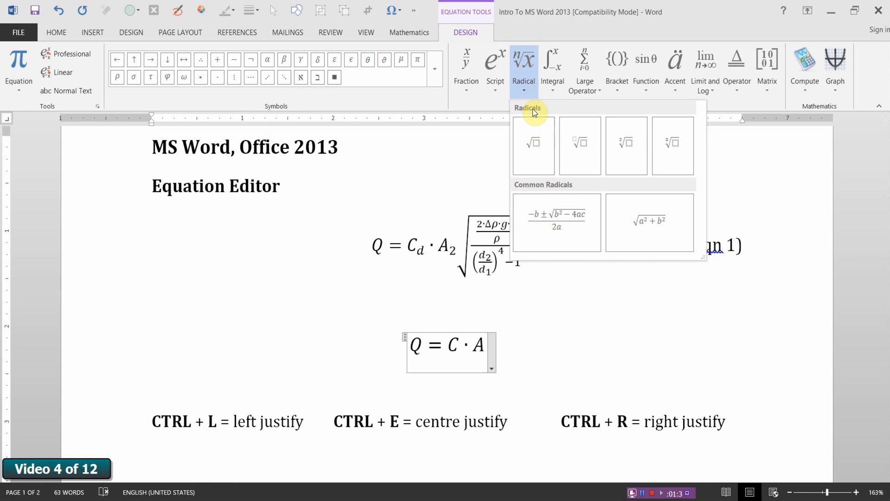
click(533, 142)
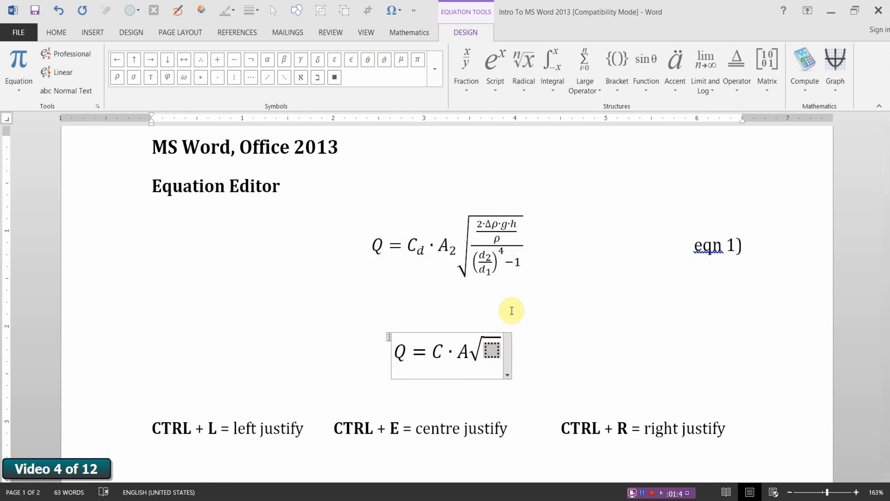
click(499, 240)
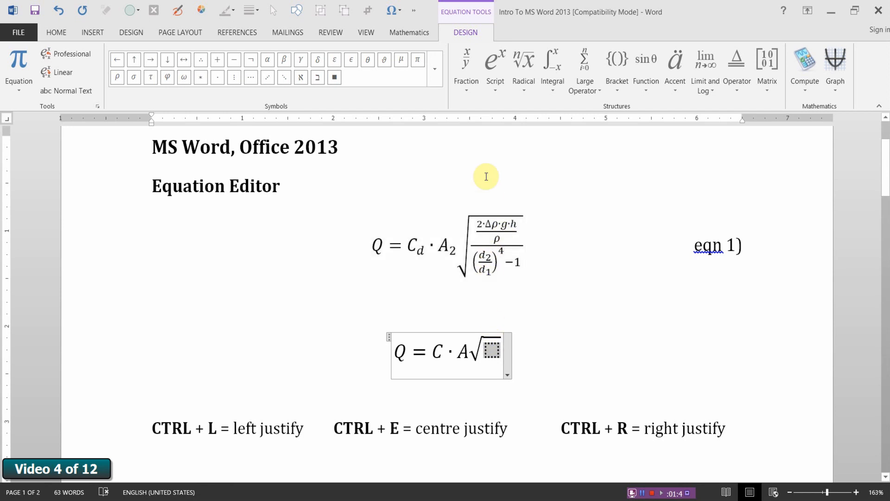
mouse_move(466, 61)
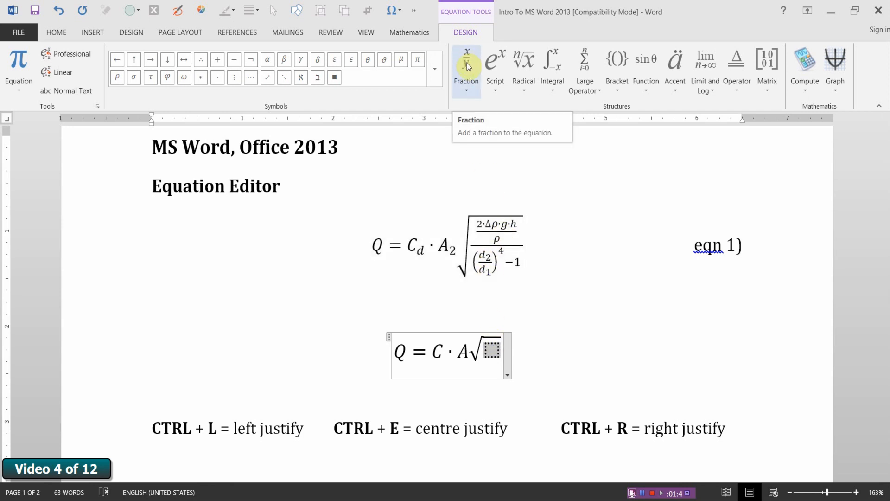
mouse_move(476, 138)
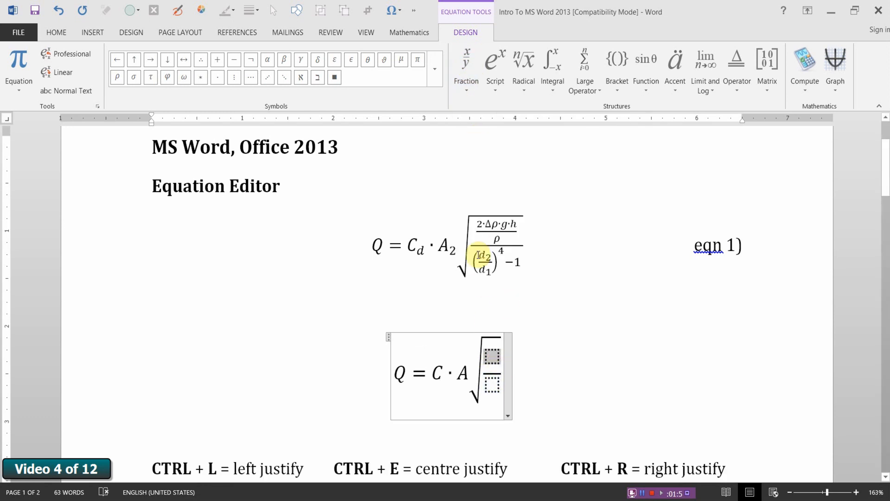
click(466, 65)
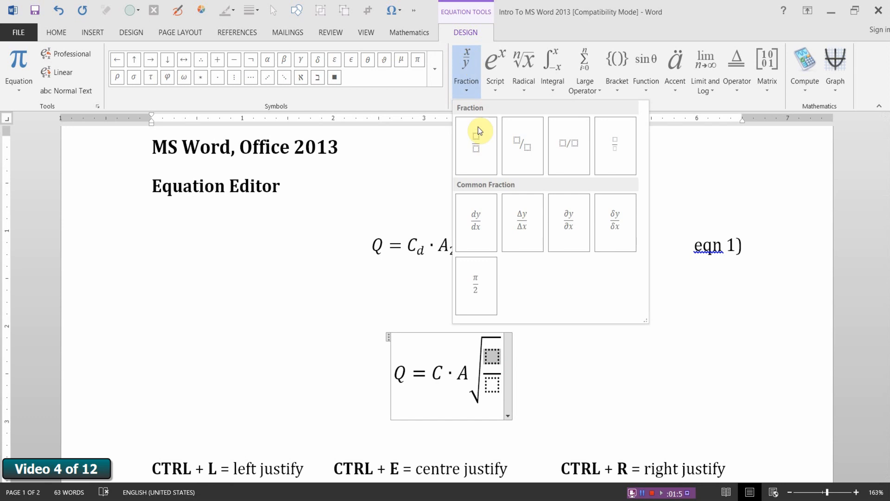
click(475, 145)
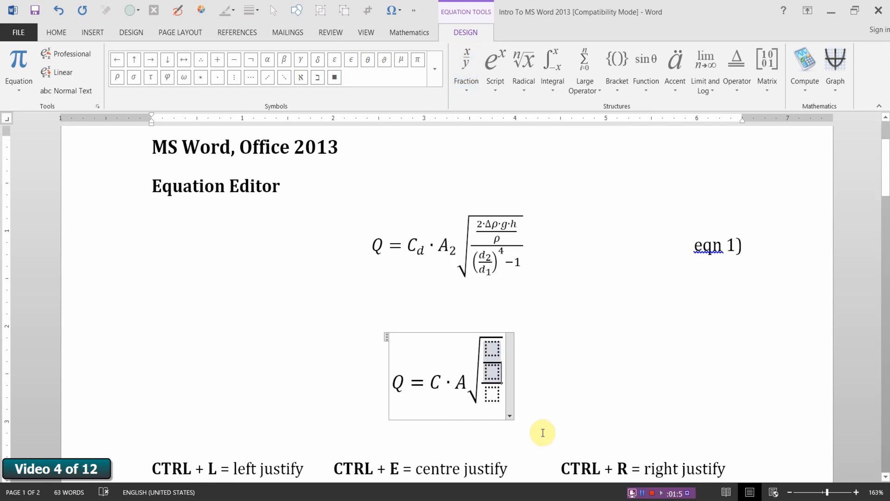
click(491, 347)
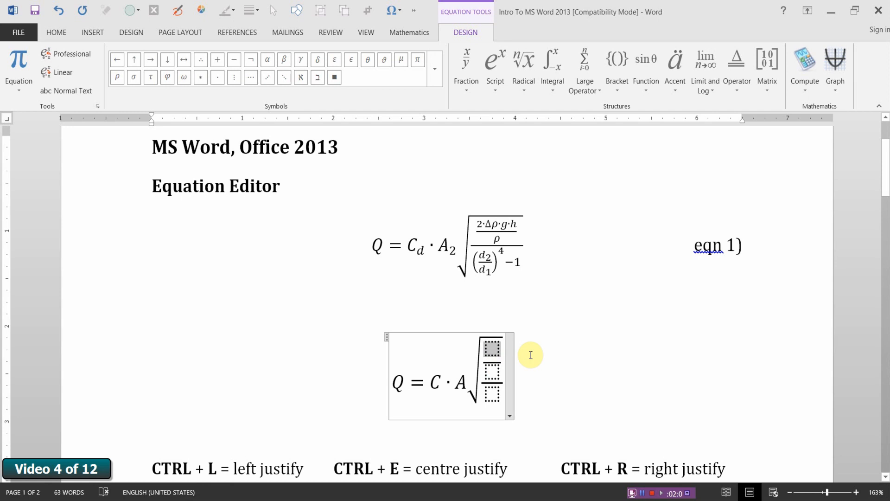
Step: Enter the numerator 2·Δρ·g·h using the dot and Delta symbols
text(2)
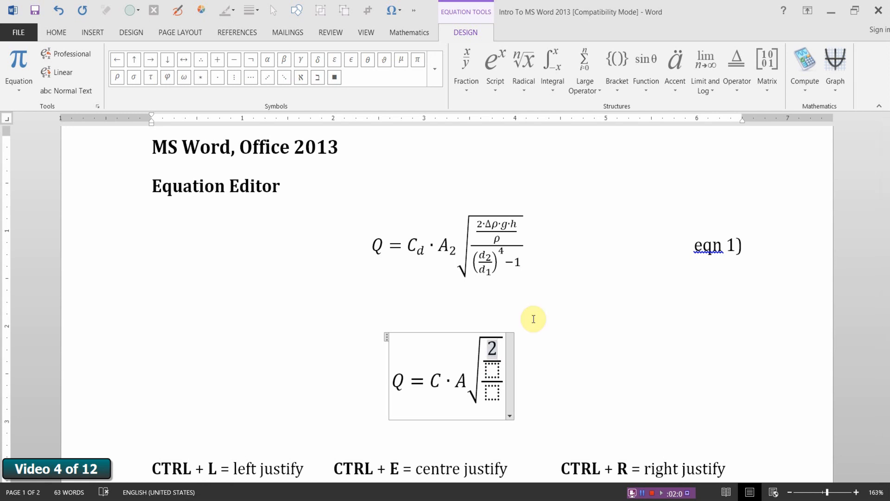
click(217, 77)
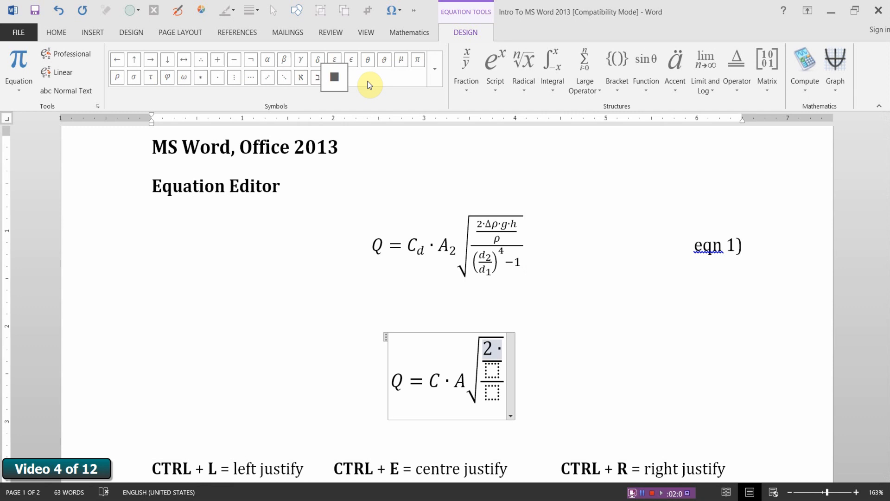
click(434, 69)
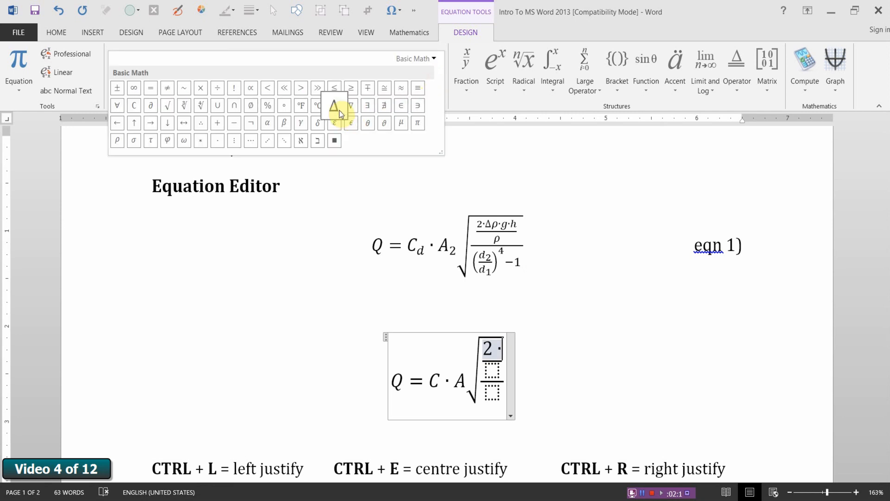
click(335, 106)
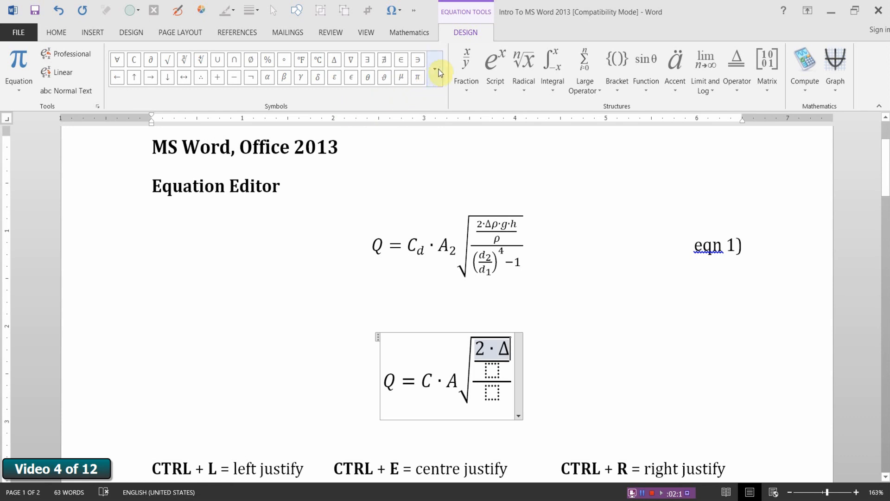
click(435, 77)
text(ρ · g · h)
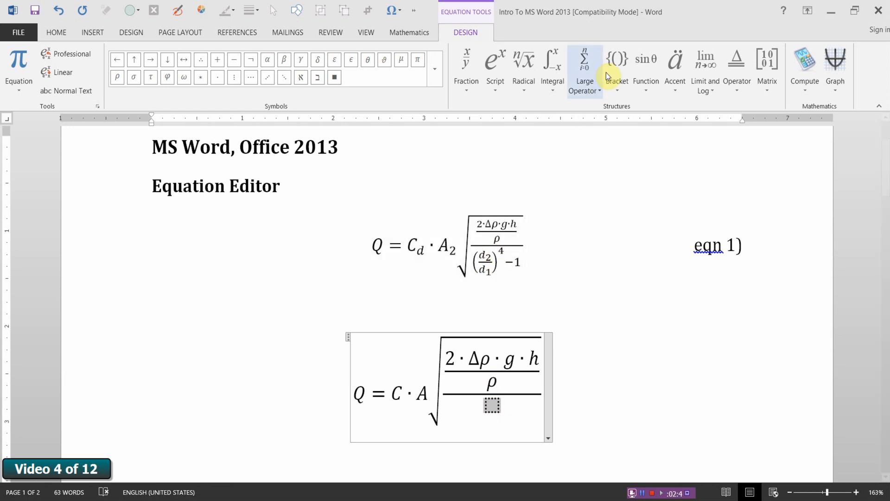
Step: Fill the denominator with a parenthesised d over d fraction followed by -1
click(616, 62)
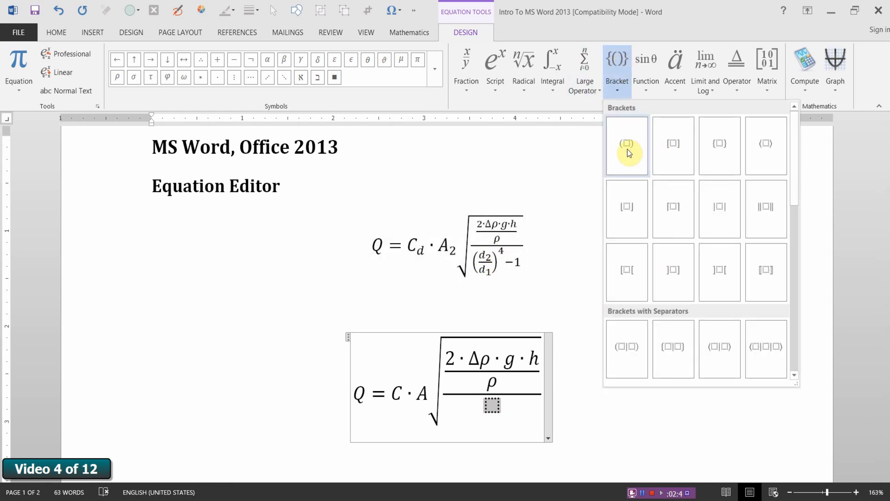
click(627, 144)
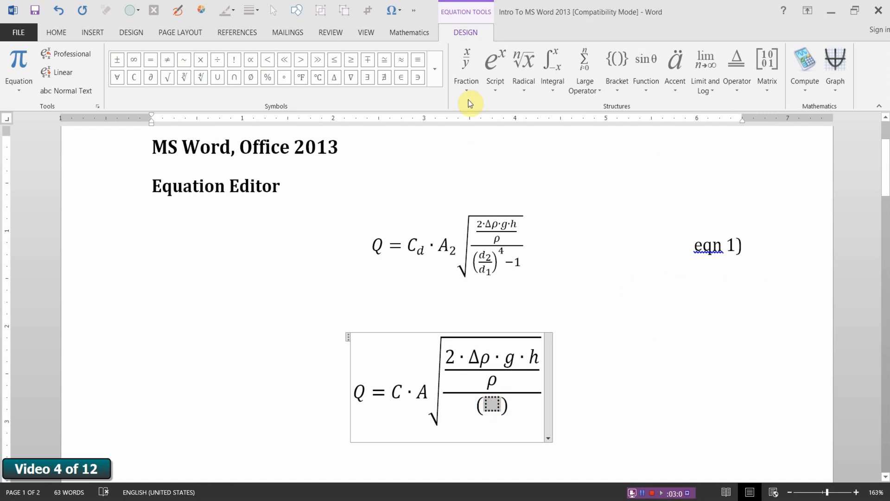
mouse_move(481, 158)
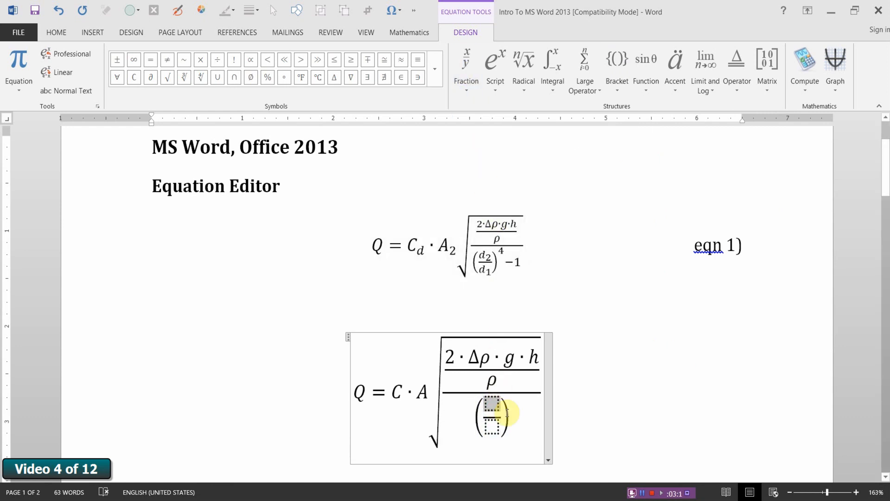
text(d)
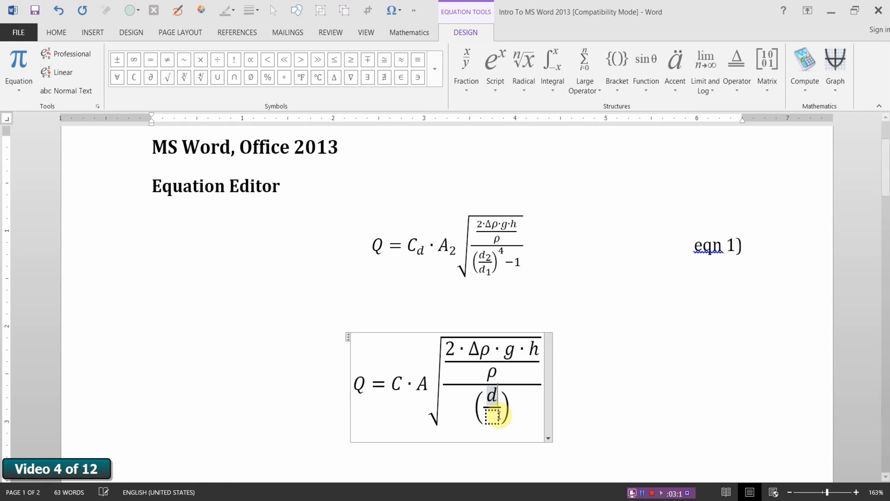
text(d)
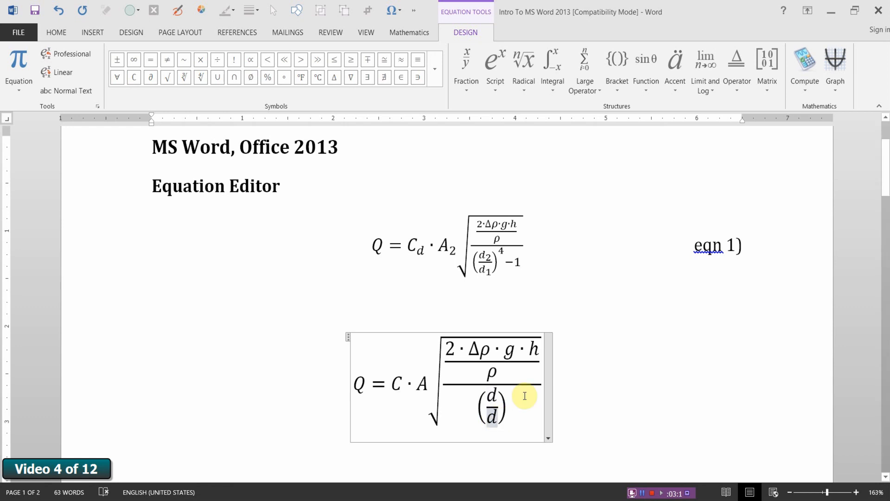
click(491, 406)
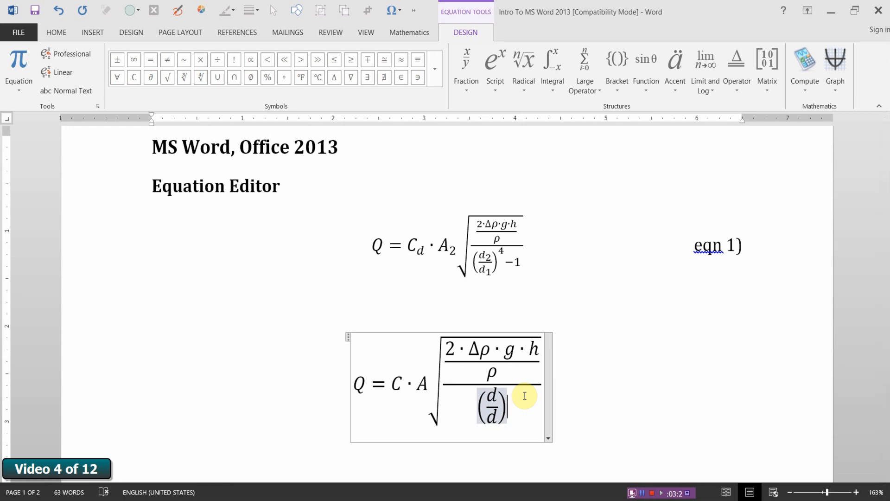
text(-1)
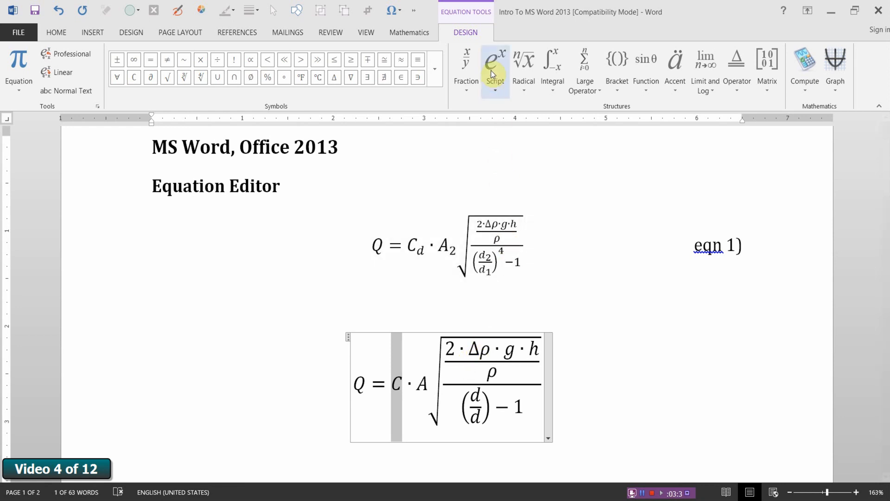
Step: Subscript C, A and the bracketed diameters to read C_d, A_2, d_2 and d_1
click(495, 63)
text(_d)
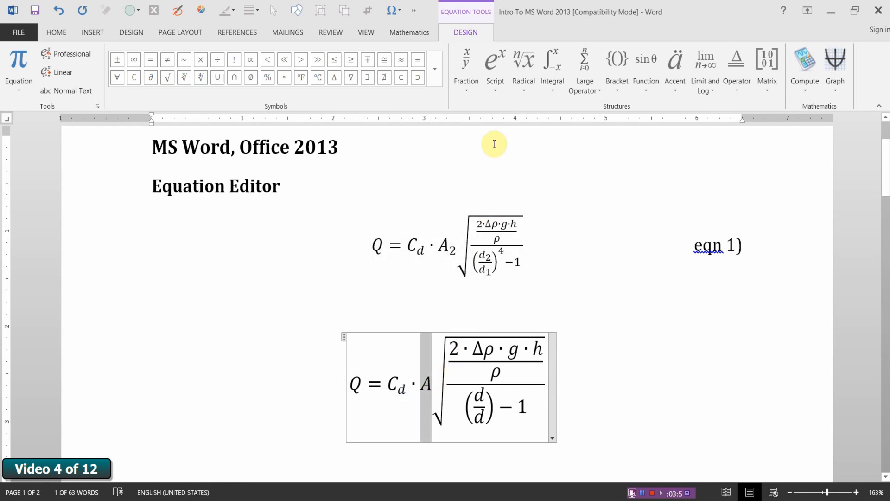
click(494, 59)
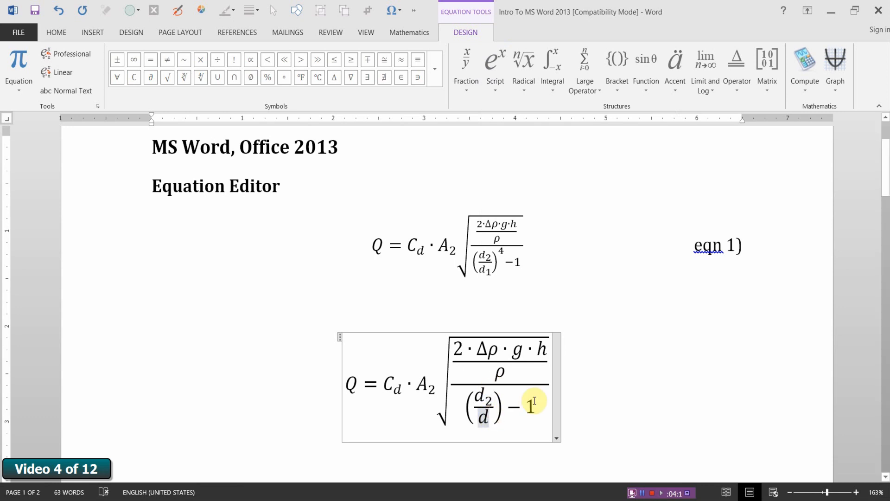
click(495, 60)
text(1)
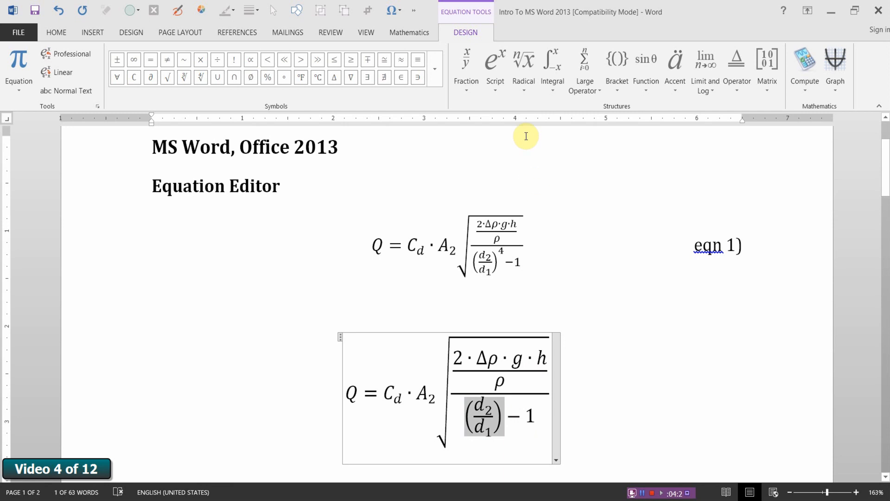
Step: Give the bracketed d₂ over d₁ an exponent of 4, then leave the equation
click(495, 62)
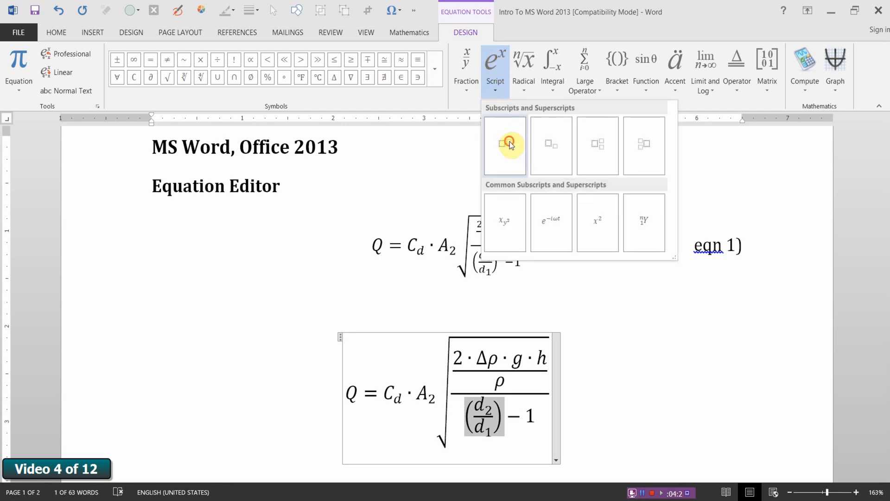
click(504, 144)
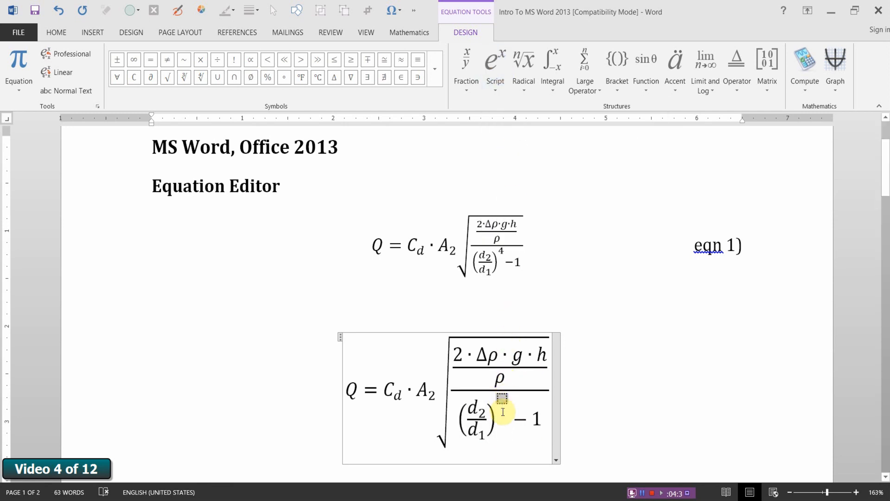
click(502, 397)
text(4)
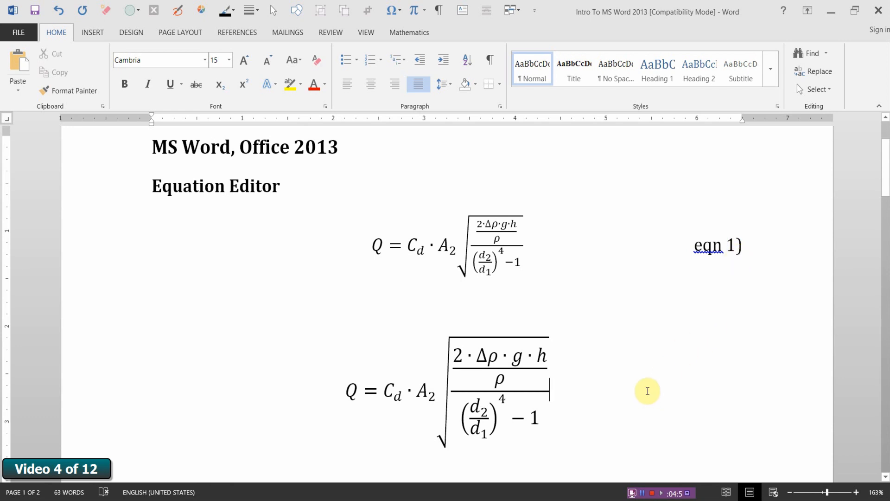
scroll(down, 3)
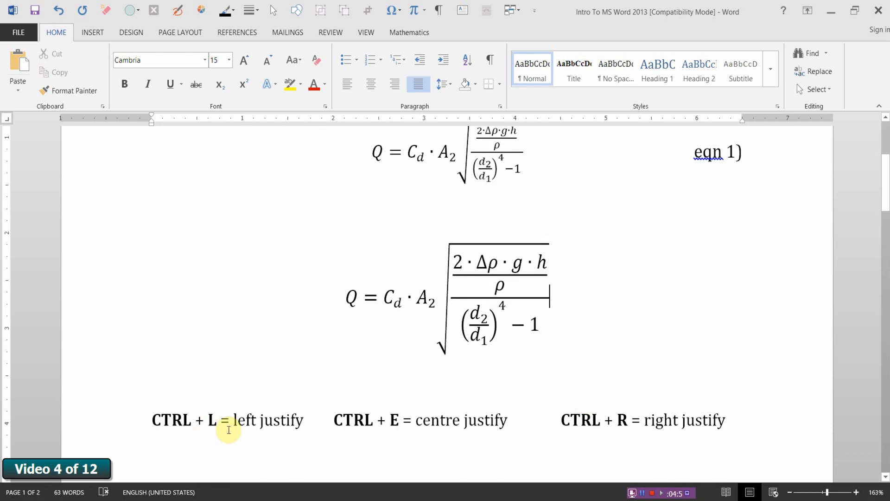
mouse_move(287, 430)
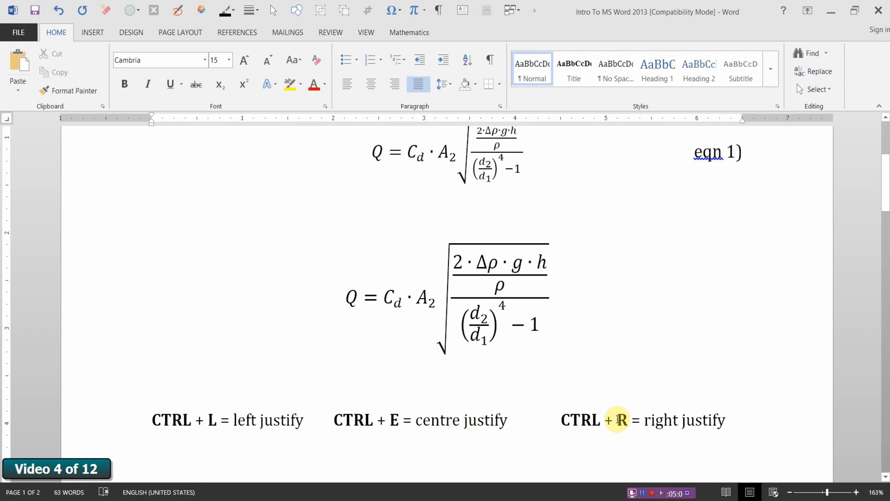
mouse_move(688, 420)
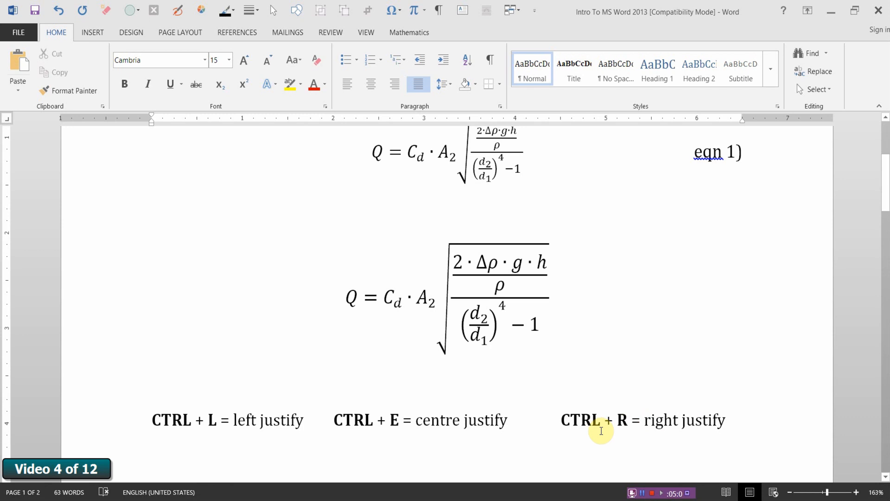
mouse_move(247, 430)
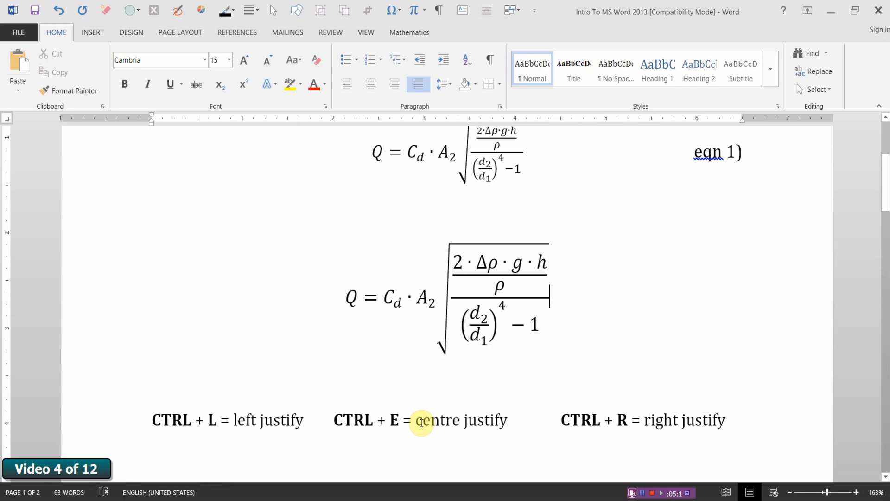
mouse_move(432, 420)
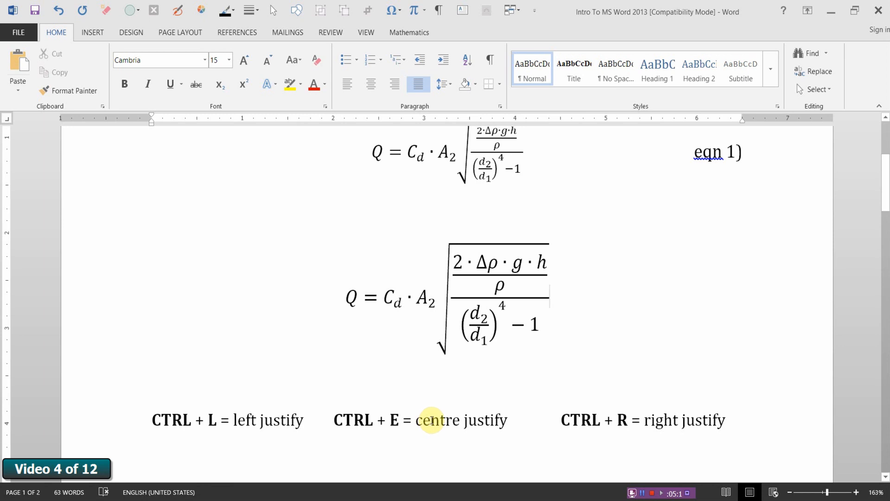
click(346, 83)
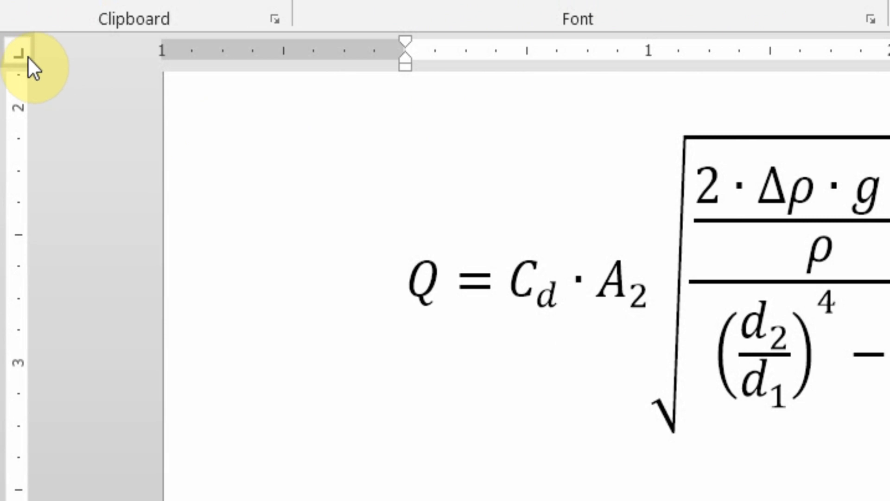
Step: Set the tab selector to a Center Tab stop
click(17, 62)
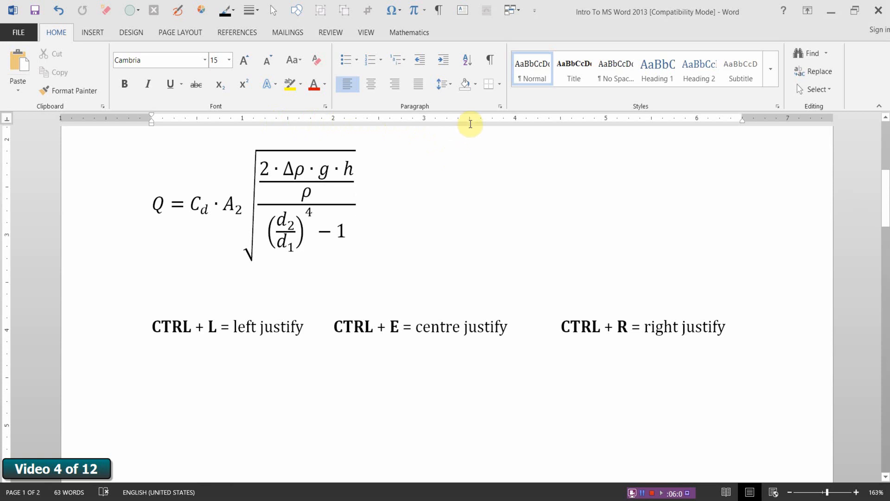
mouse_move(81, 152)
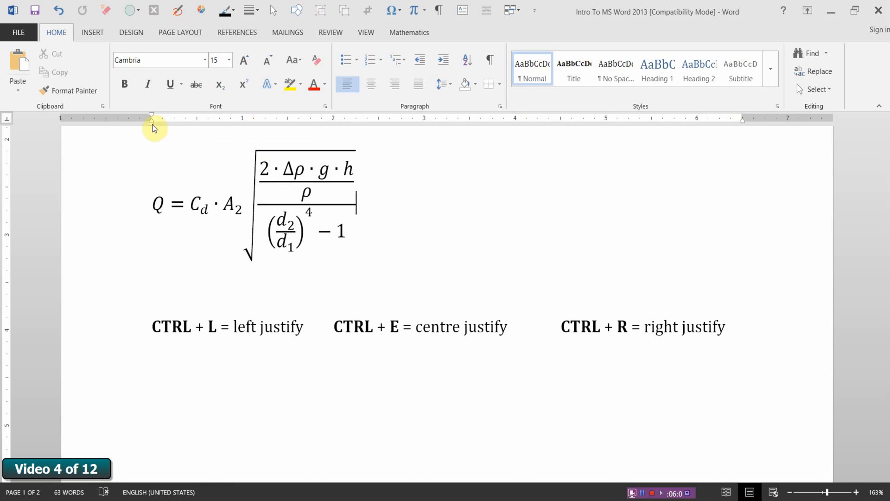
mouse_move(708, 122)
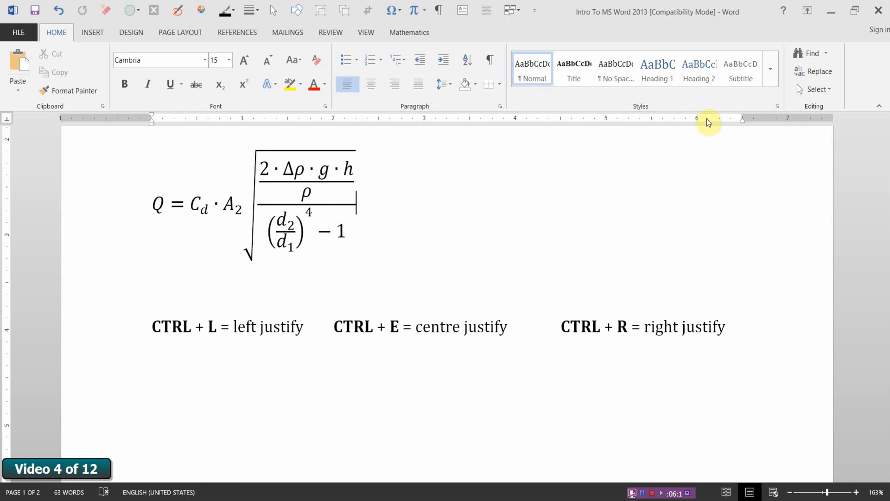
mouse_move(613, 124)
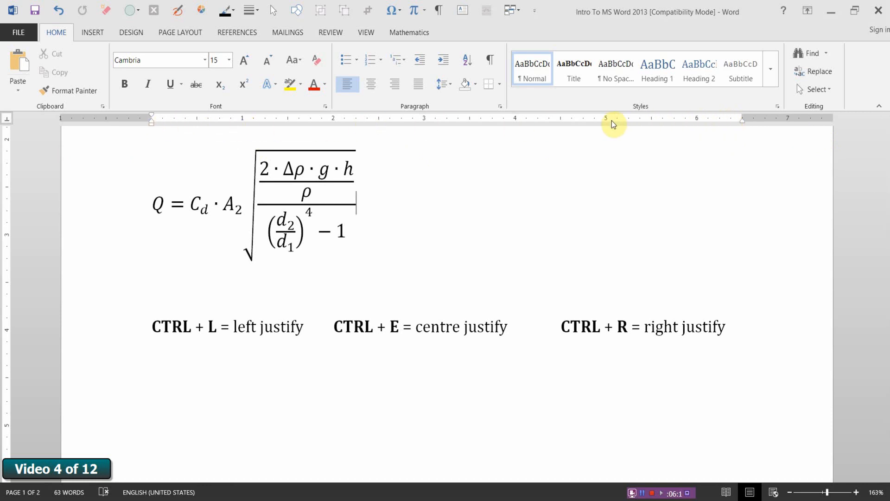
mouse_move(462, 124)
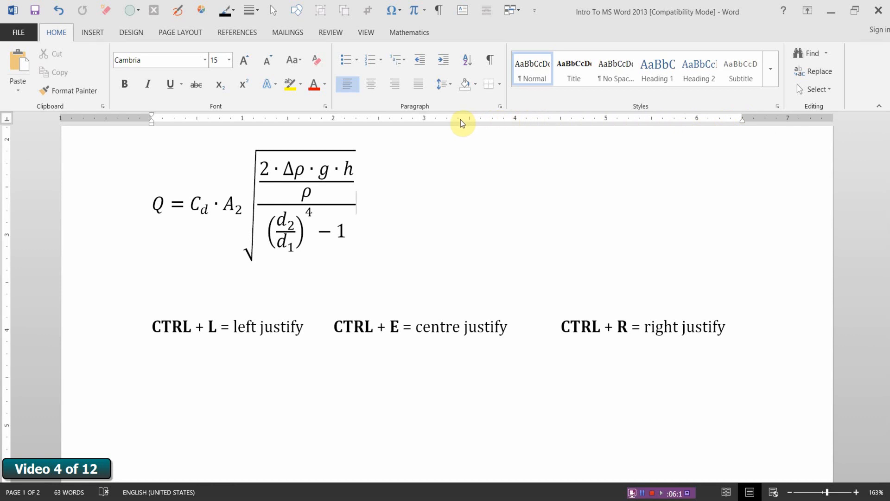
mouse_move(445, 167)
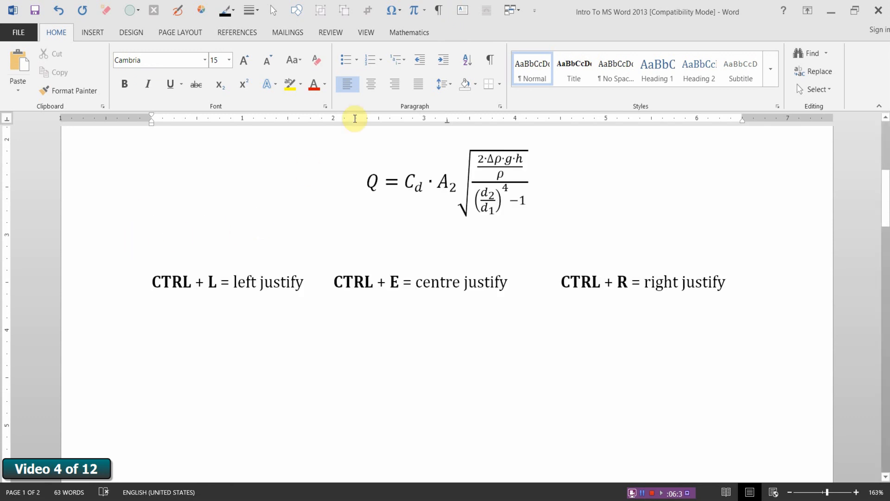
Step: Place the insertion point before the second equation
click(451, 179)
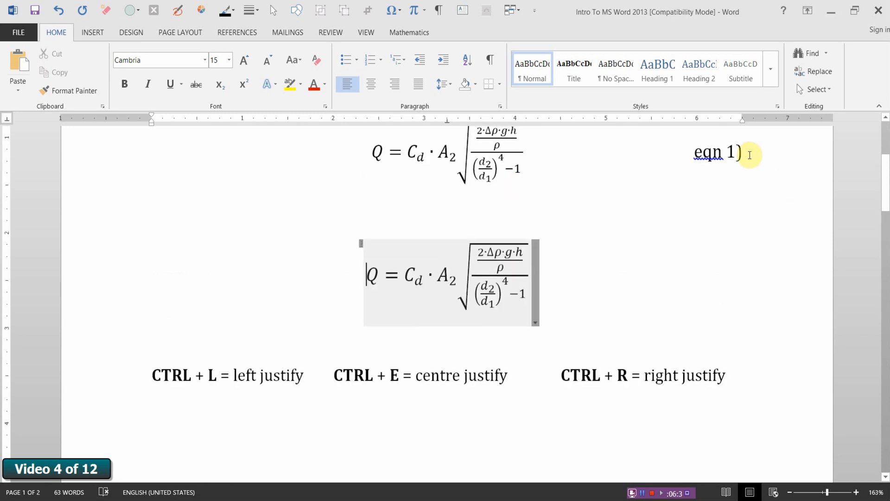
mouse_move(580, 278)
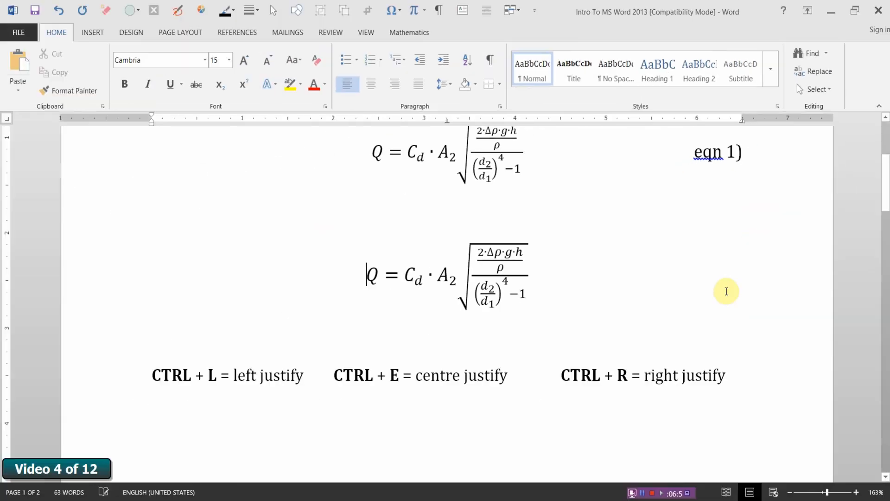
mouse_move(567, 276)
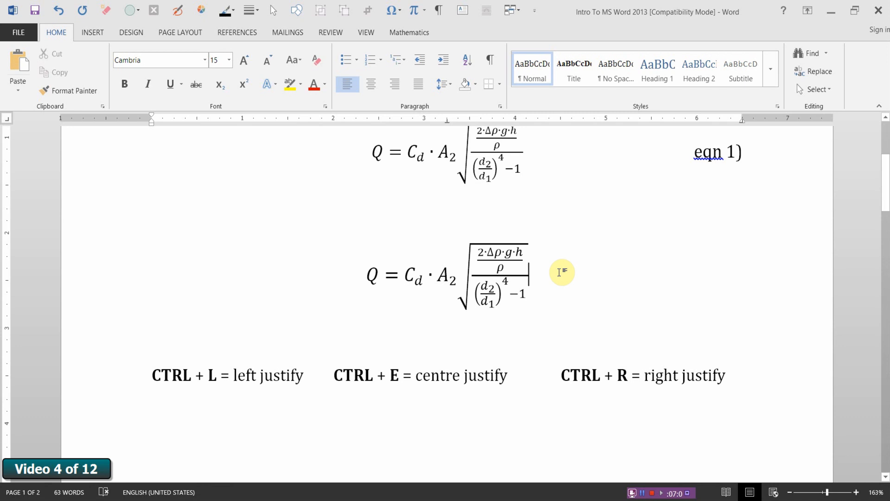
mouse_move(556, 271)
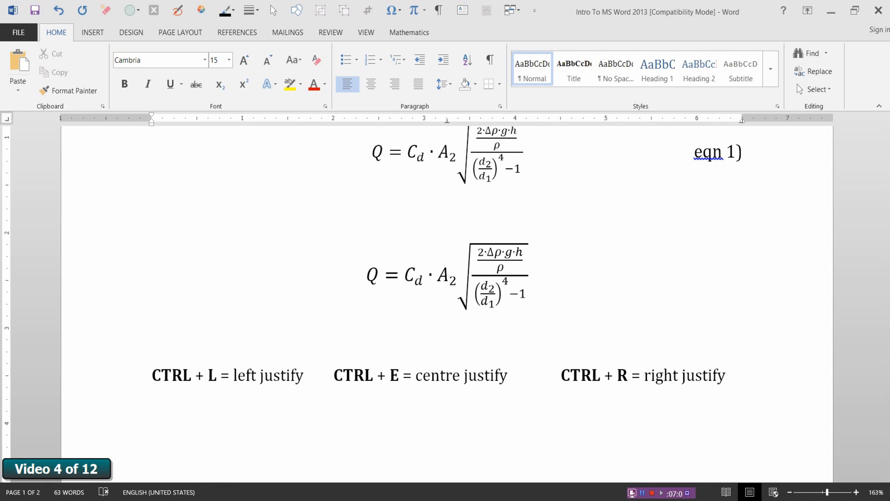
Step: Type the label 'eqn 1)' at the right tab after the second equation
text(eq)
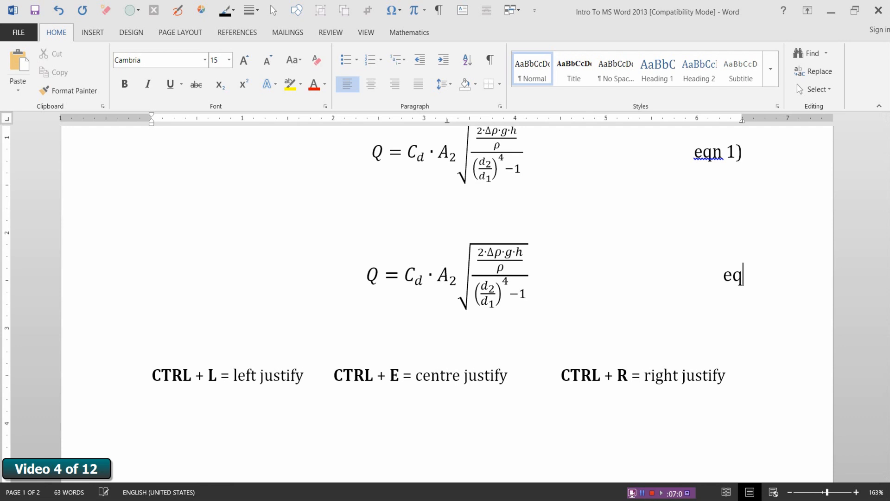
text(n 1))
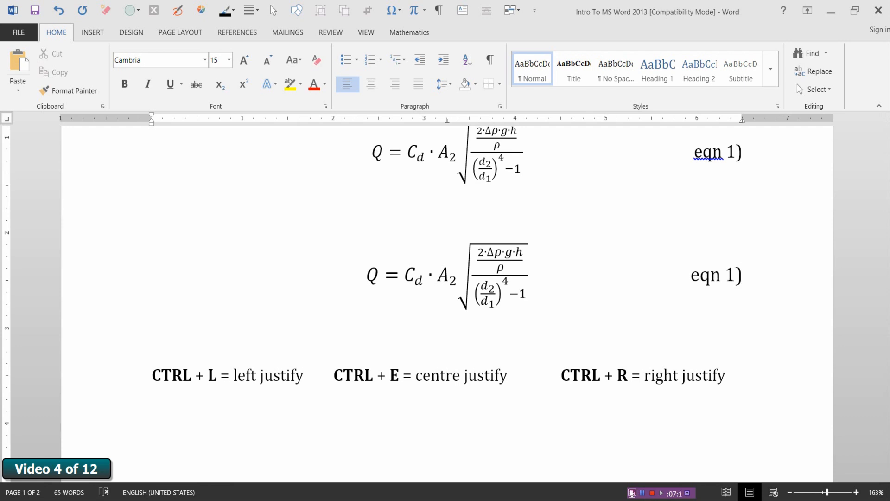
click(744, 274)
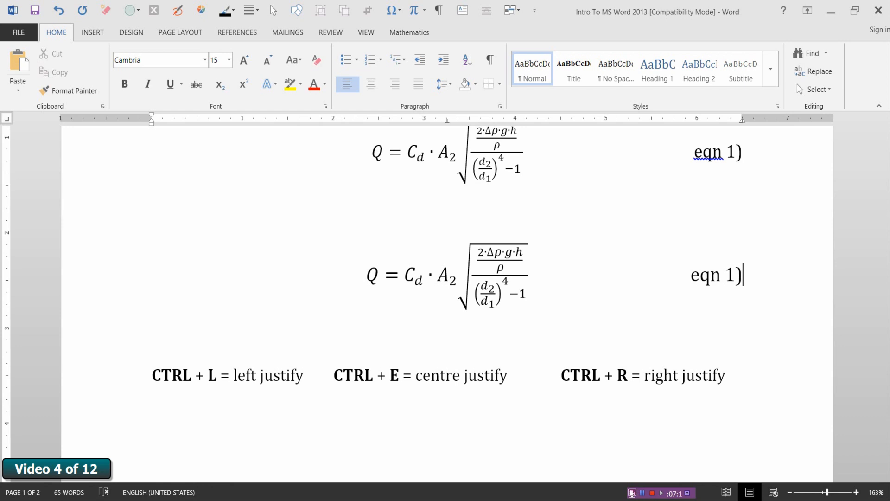